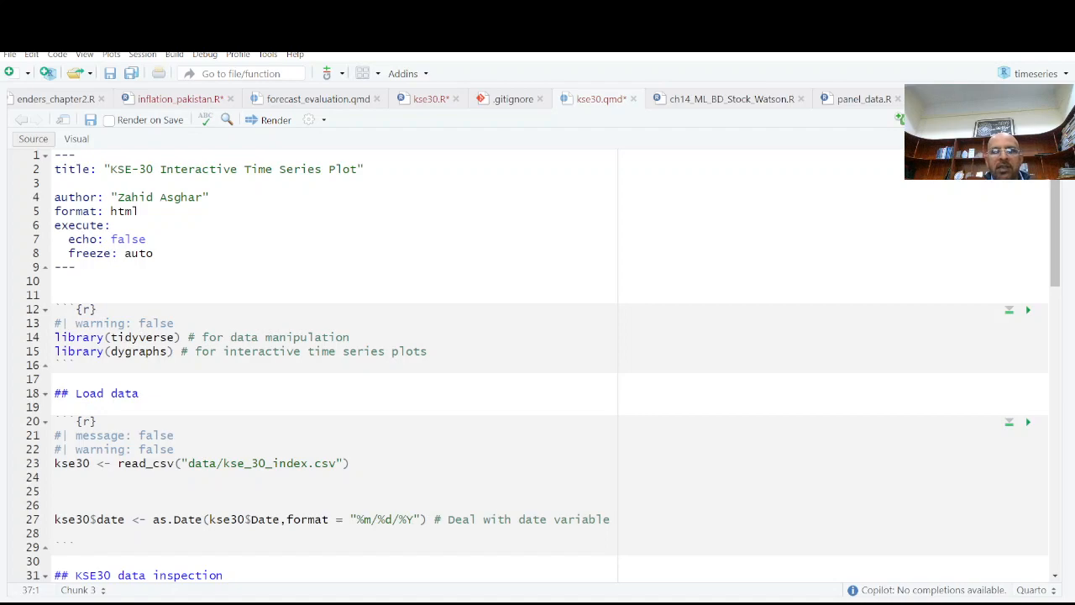
{"action": "mouse_move", "coordinate": [511, 220]}
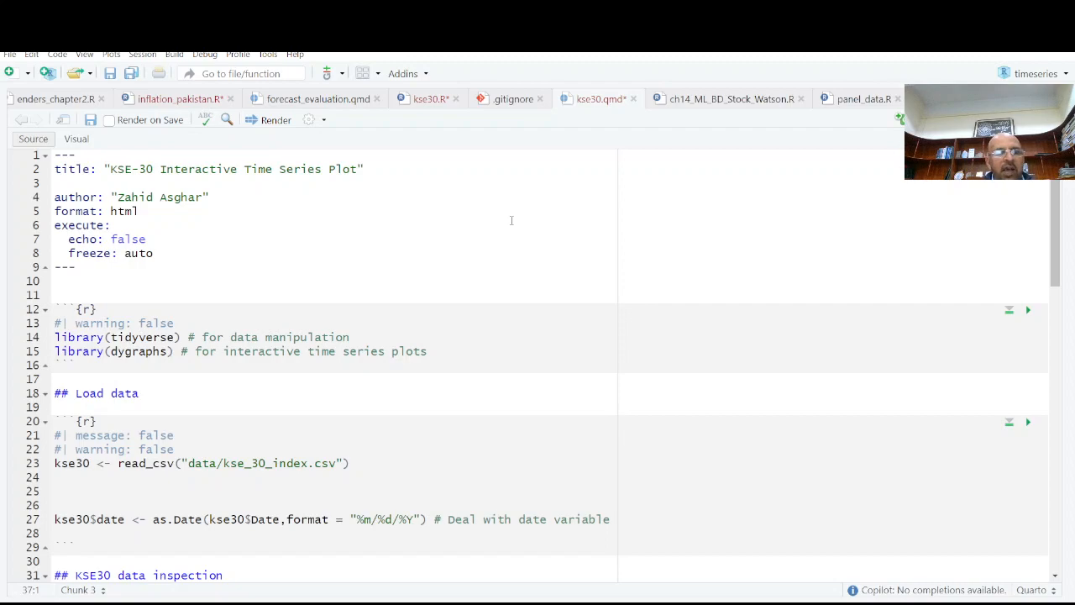
Run the setup chunk loading tidyverse and dygraphs and the chunk reading the KSE-30 data.
{"action": "left_click", "coordinate": [350, 336]}
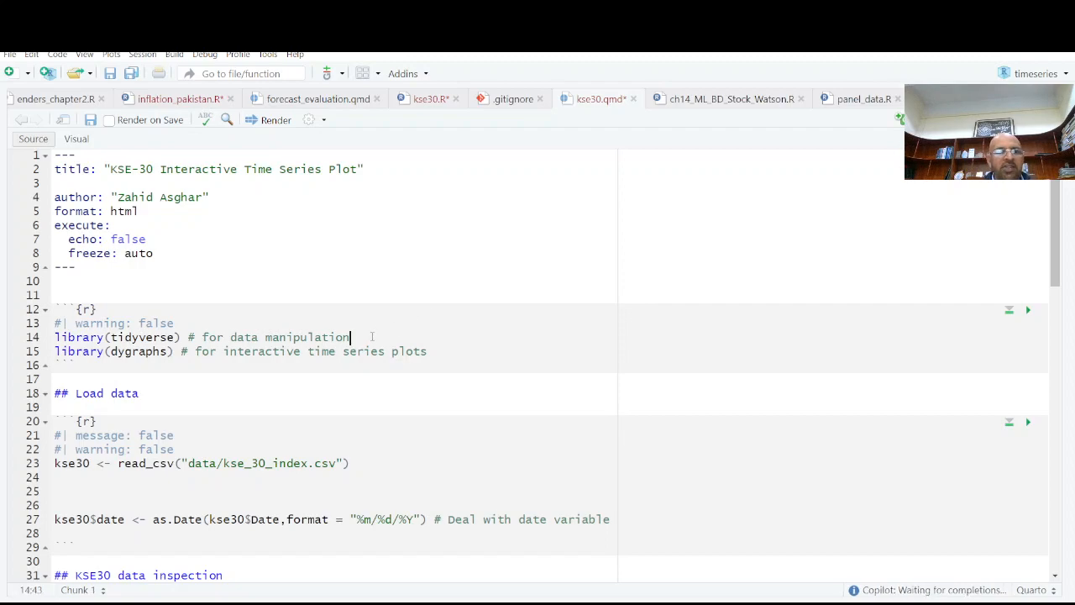
{"action": "left_click", "coordinate": [55, 352]}
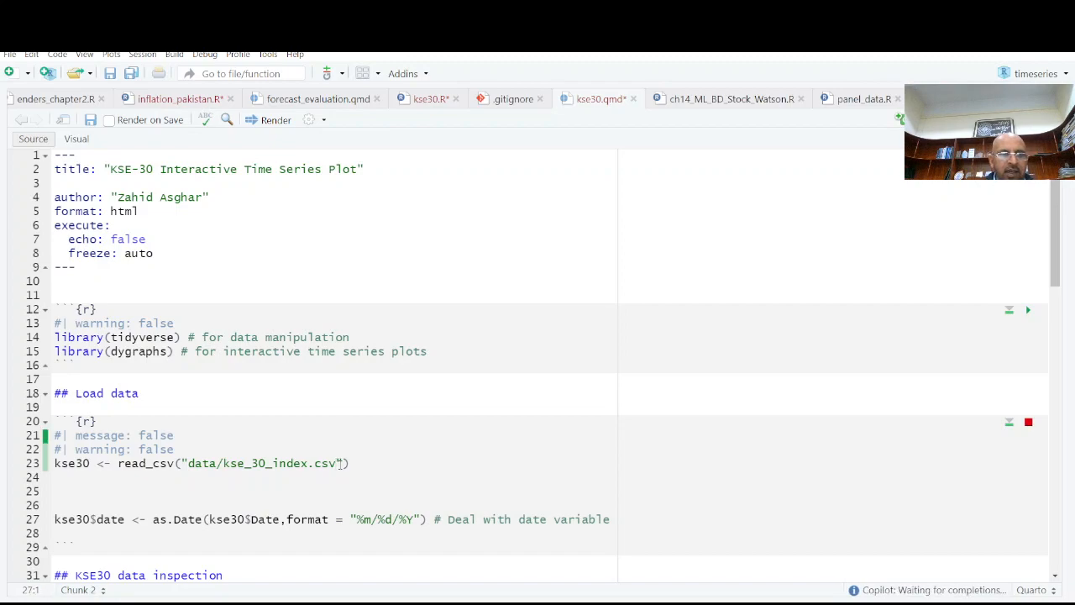
Convert the date column with as.Date and glimpse the data (1,177 rows, 8 columns).
{"action": "scroll", "scroll_direction": "down", "scroll_amount": 3}
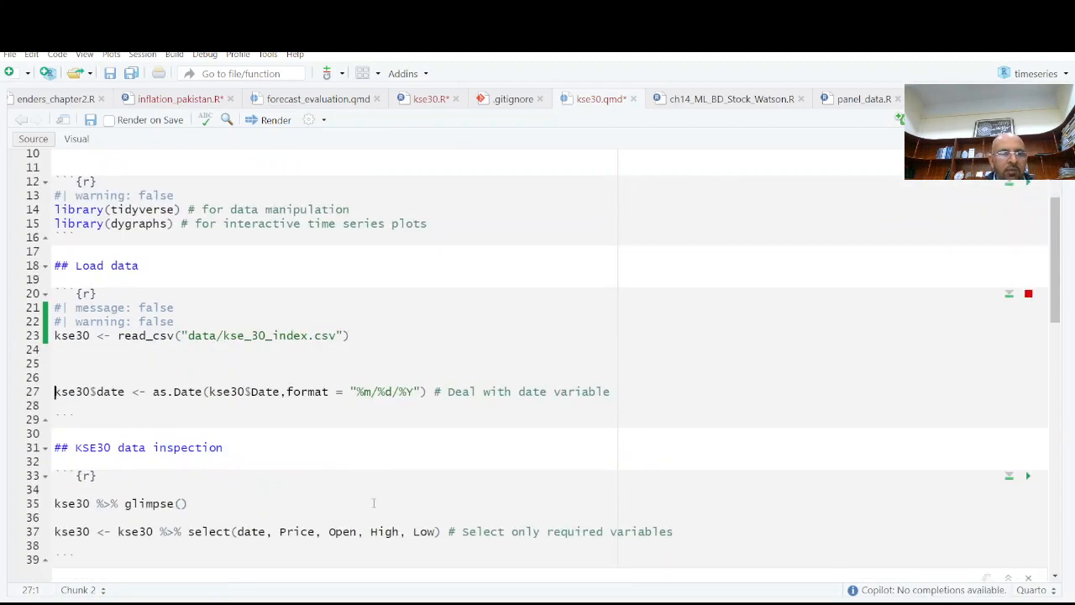
{"action": "left_click", "coordinate": [55, 420]}
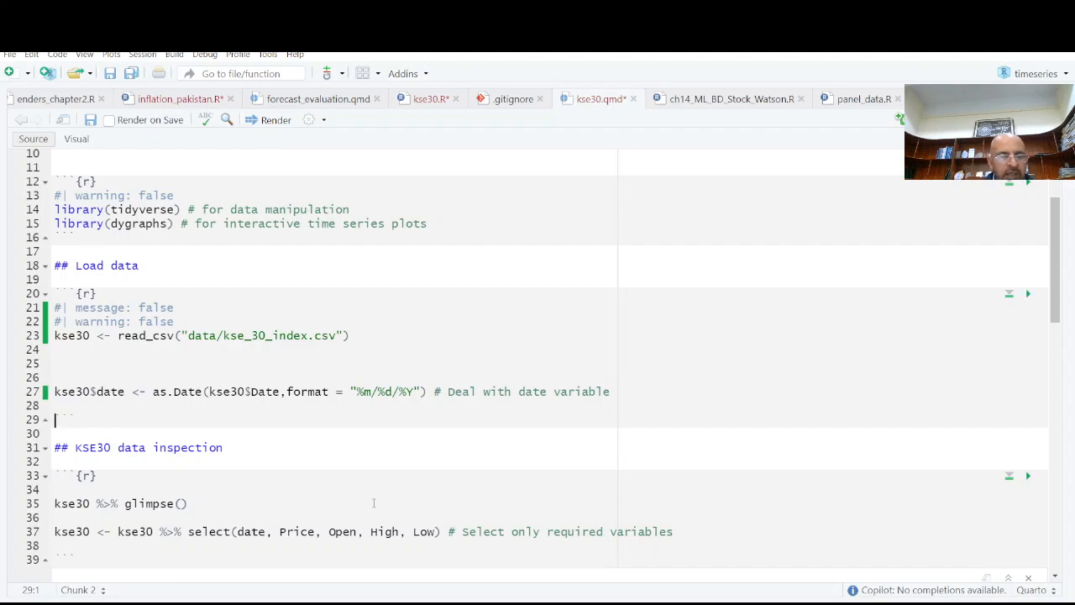
{"action": "left_click", "coordinate": [182, 504]}
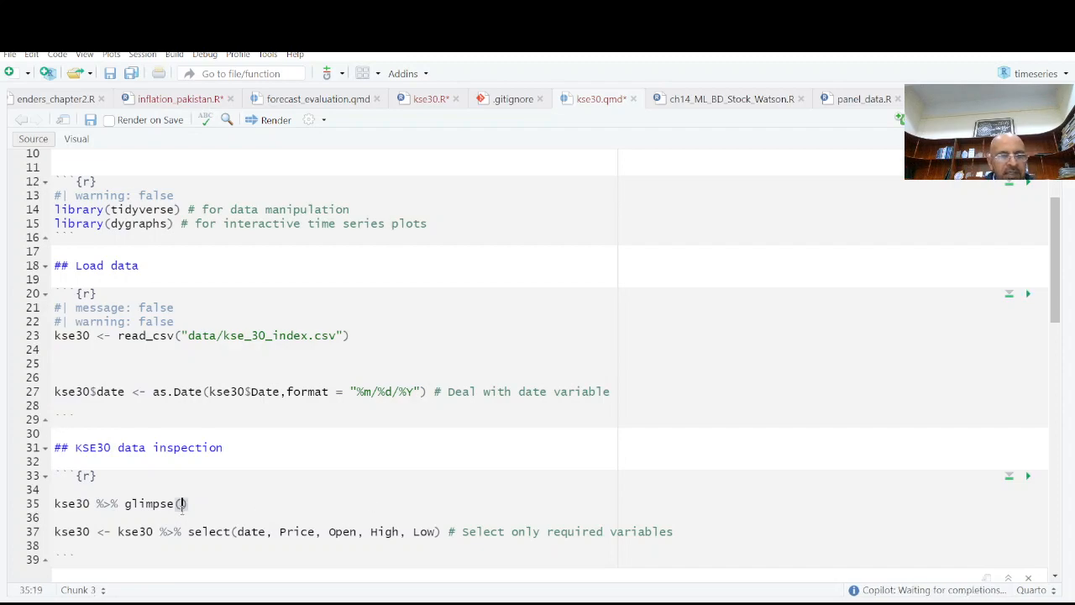
{"action": "left_click", "coordinate": [1028, 476]}
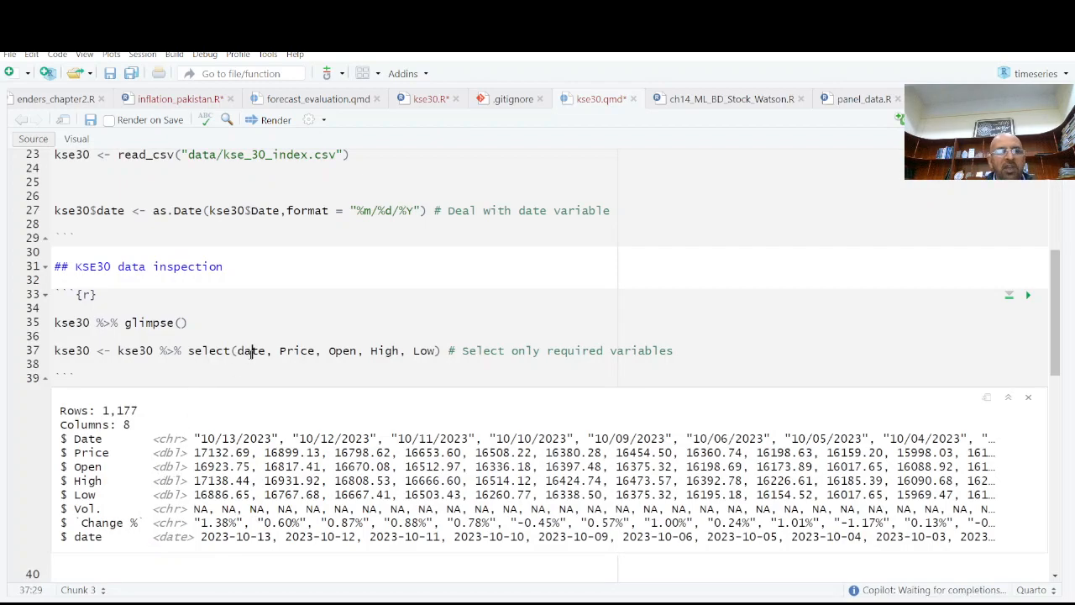
Run the select() line keeping date, Price, Open, High and Low, hitting an elapsed time limit error.
{"action": "left_click", "coordinate": [1028, 294]}
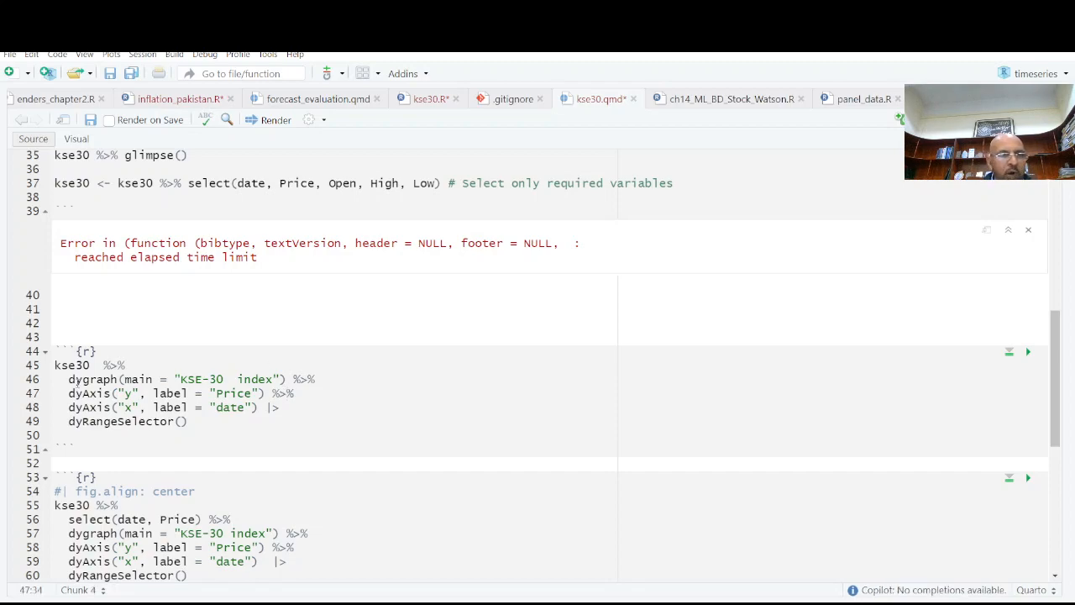
Select and run the dygraph lines plotting KSE-30 with Price and date axis labels.
{"action": "double_click", "coordinate": [70, 365]}
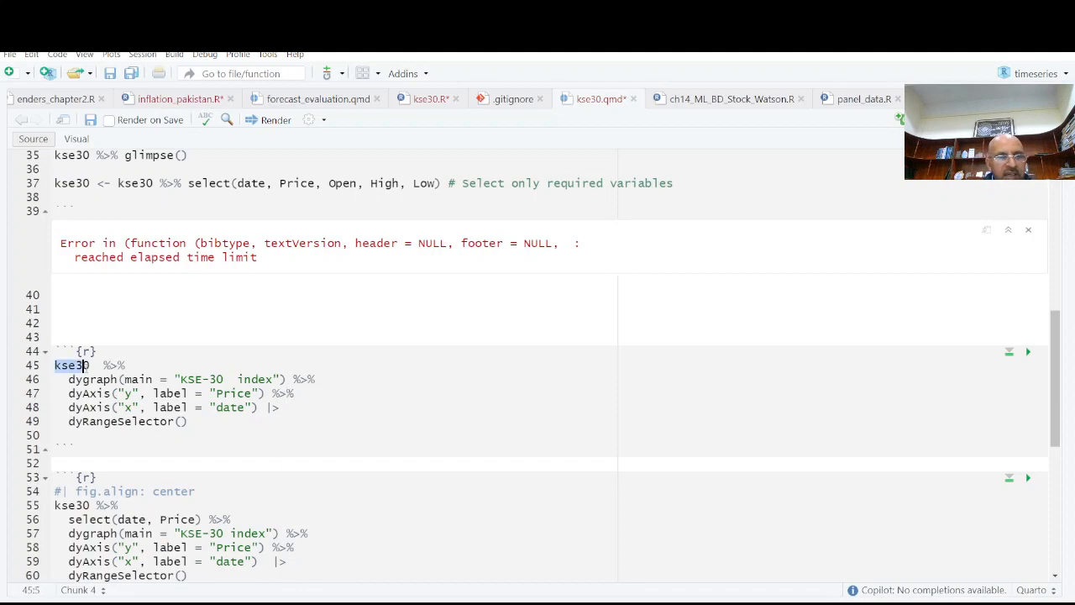
{"action": "left_click", "coordinate": [75, 379]}
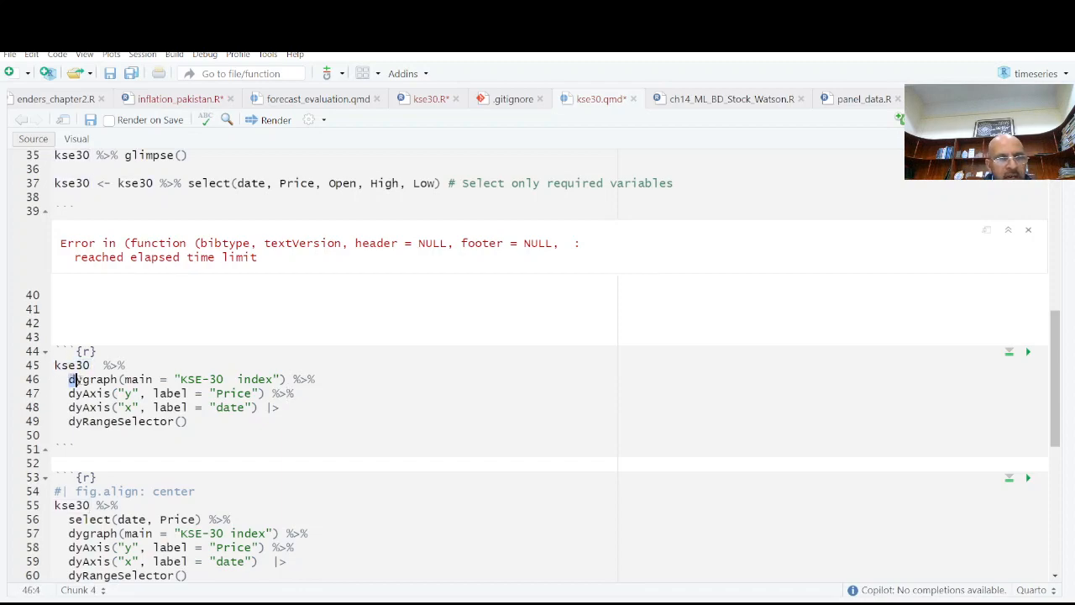
{"action": "double_click", "coordinate": [92, 380]}
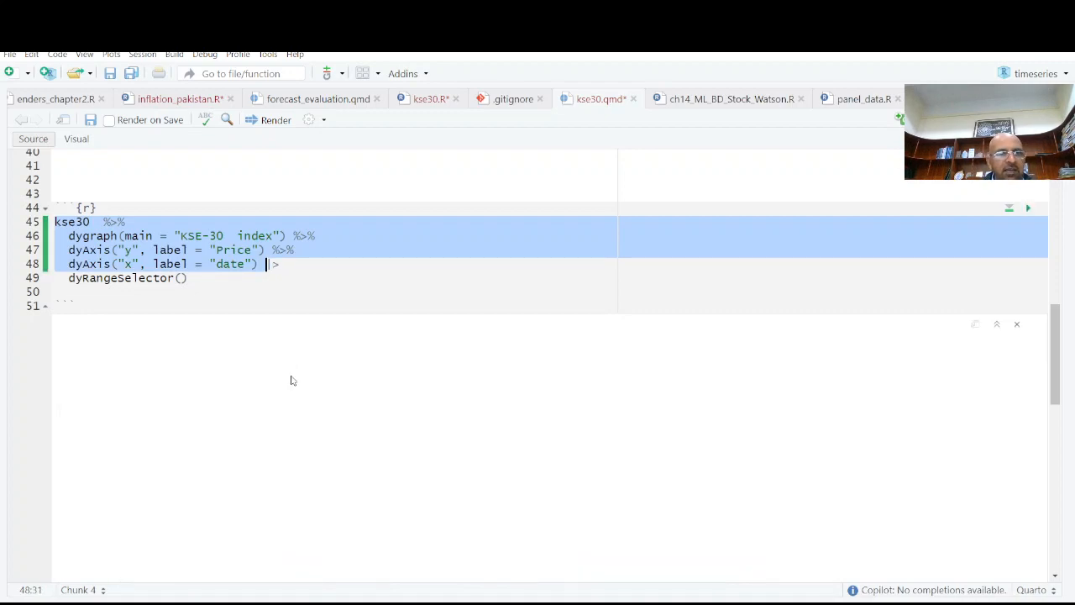
Render the KSE-30 dygraph of Price, Open, High and Low for 2019–2023 and inspect daily values.
{"action": "left_click", "coordinate": [1028, 209]}
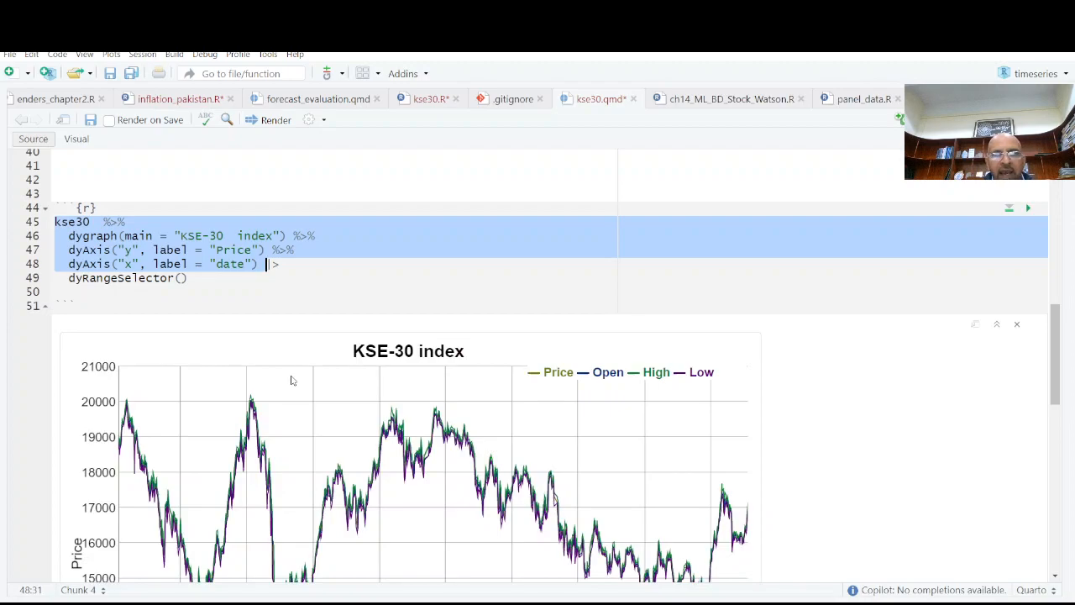
{"action": "scroll", "scroll_direction": "down", "scroll_amount": 3}
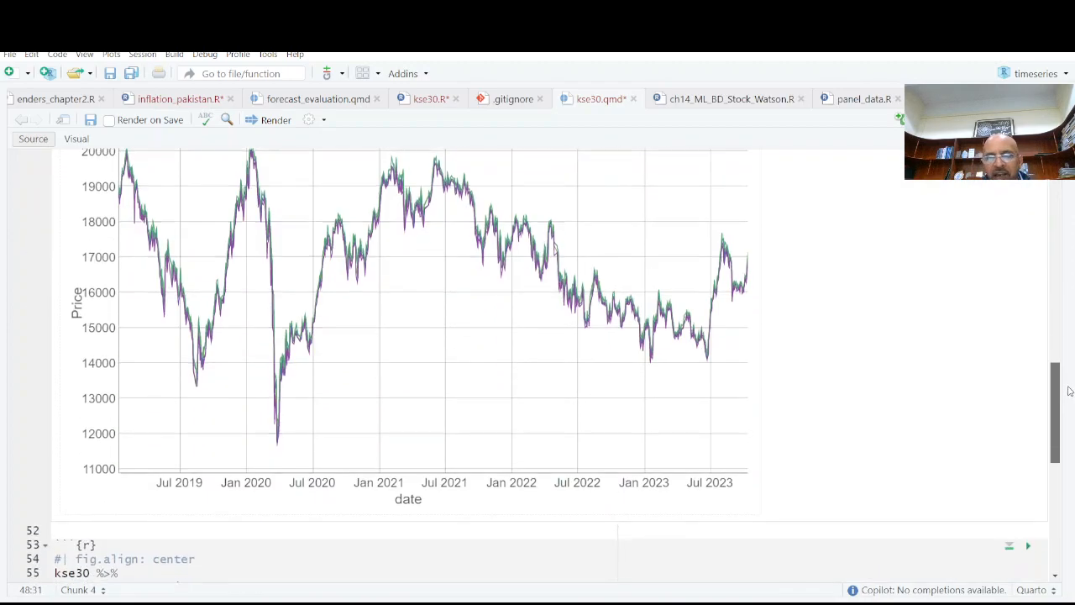
{"action": "scroll", "scroll_direction": "up", "scroll_amount": 3}
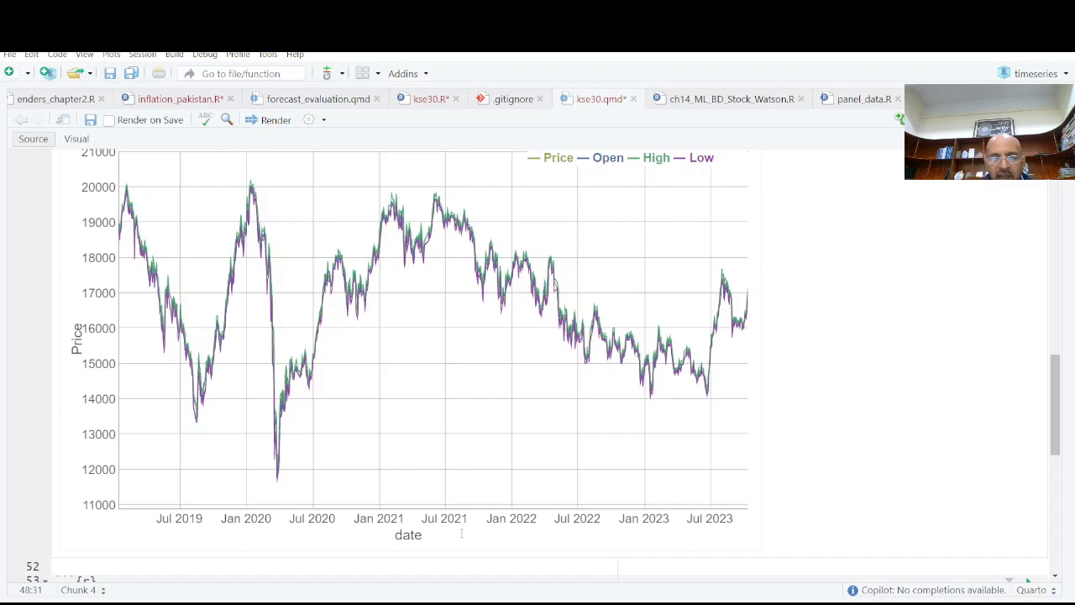
{"action": "scroll", "scroll_direction": "up", "scroll_amount": 3}
{"action": "type", "text": "dyRangeSelector()"}
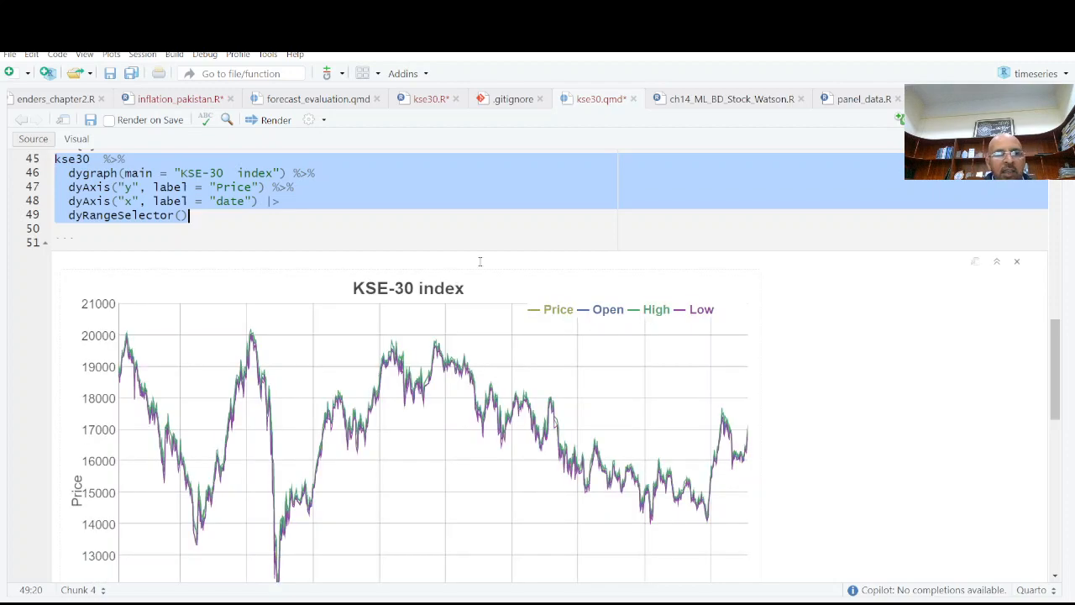
{"action": "mouse_move", "coordinate": [534, 436]}
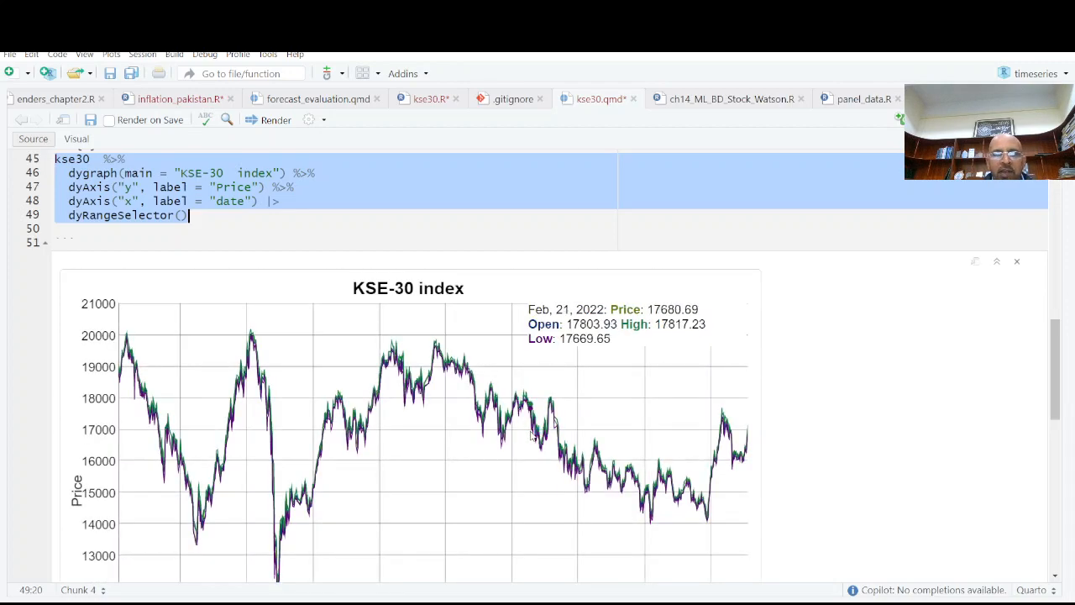
{"action": "mouse_move", "coordinate": [261, 389]}
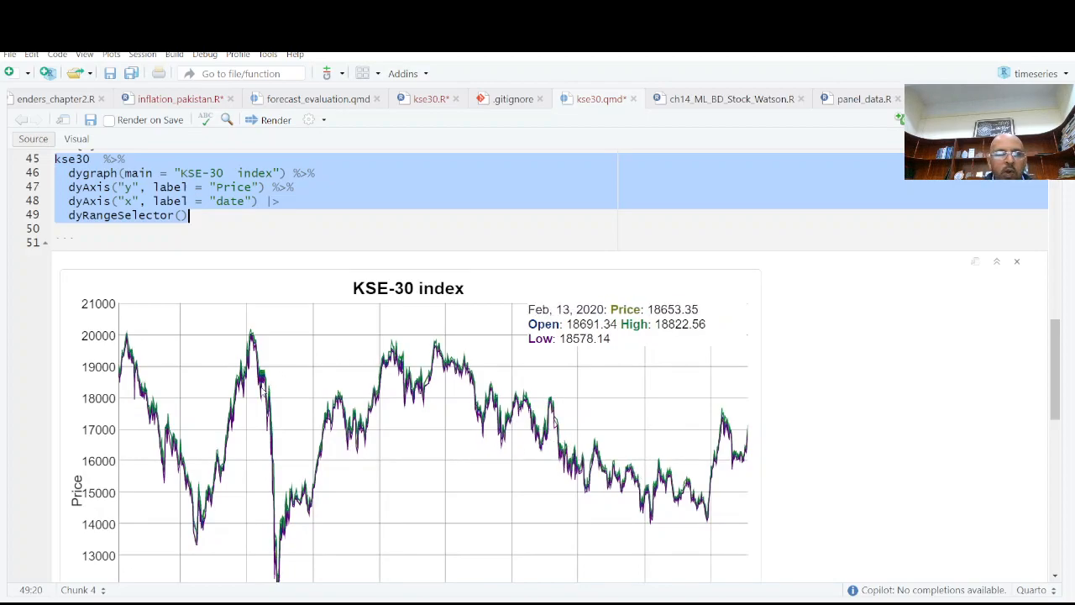
{"action": "mouse_move", "coordinate": [447, 462]}
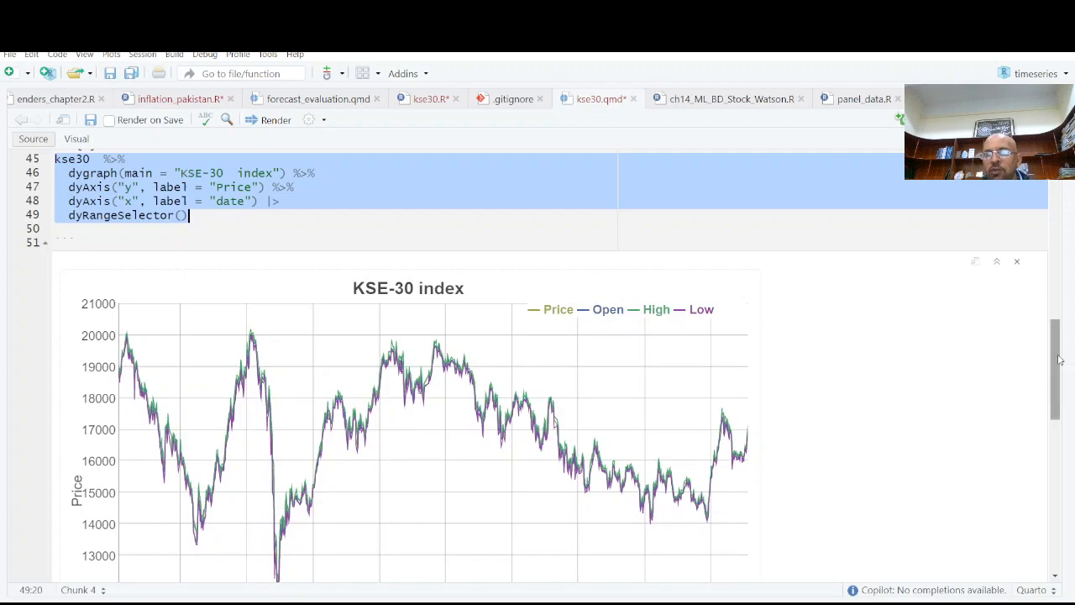
Drag the range selector through late 2020, late 2021, late 2019, ending on Nov 2022–Mar 2023.
{"action": "scroll", "scroll_direction": "down", "scroll_amount": 3}
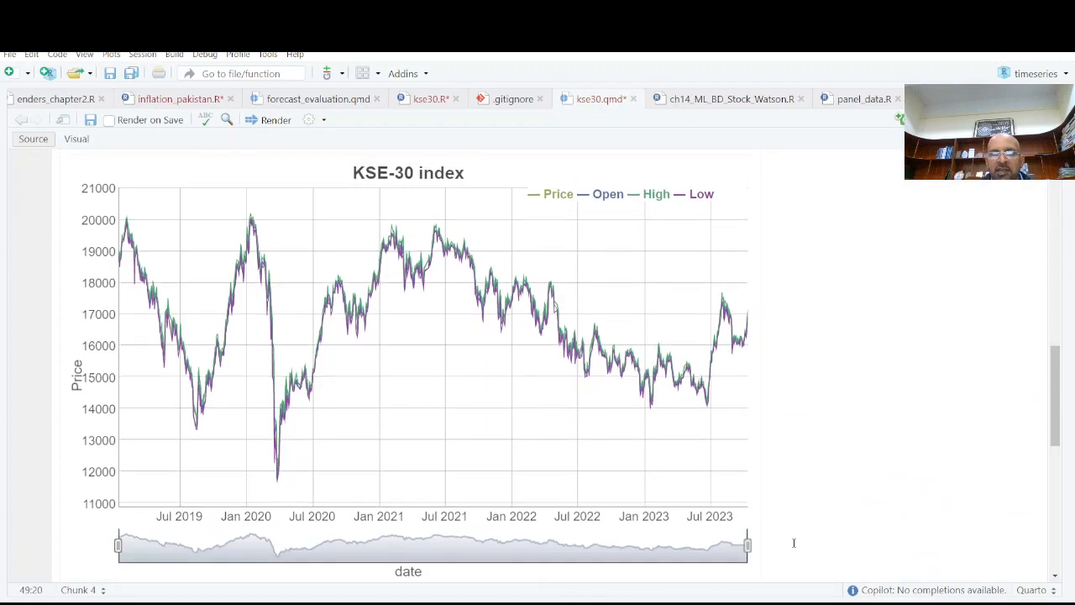
{"action": "left_click_drag", "start_coordinate": [745, 544], "coordinate": [508, 545]}
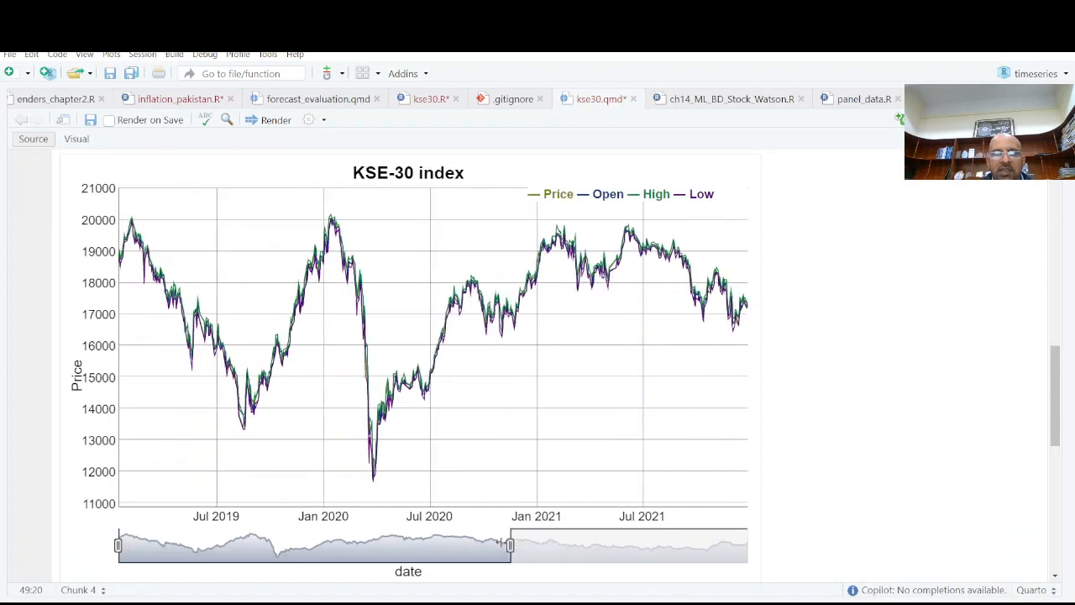
{"action": "left_click_drag", "start_coordinate": [508, 546], "coordinate": [386, 546]}
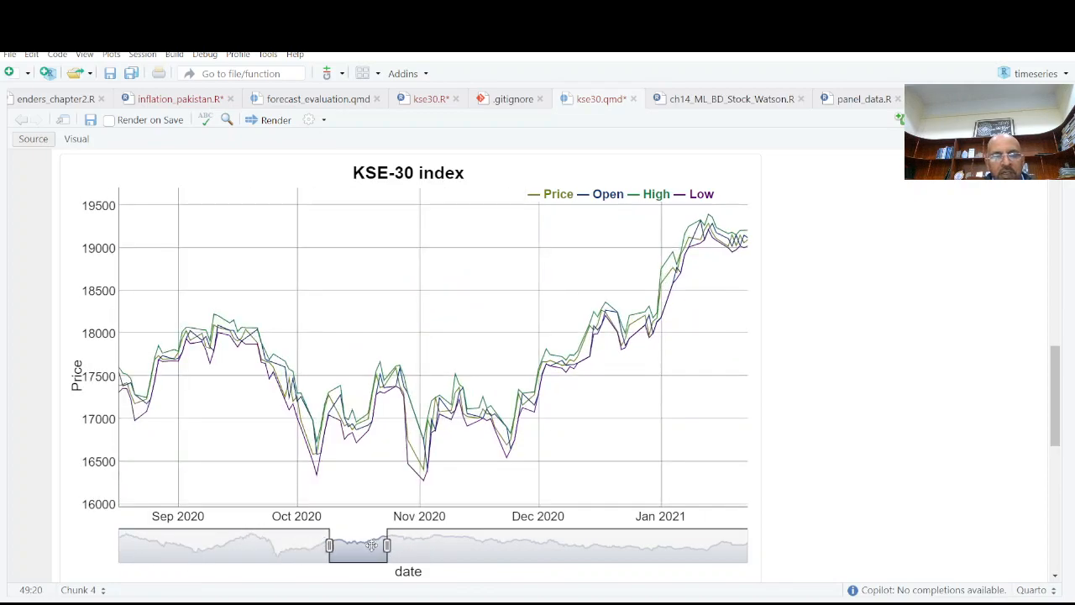
{"action": "left_click_drag", "start_coordinate": [356, 546], "coordinate": [487, 546]}
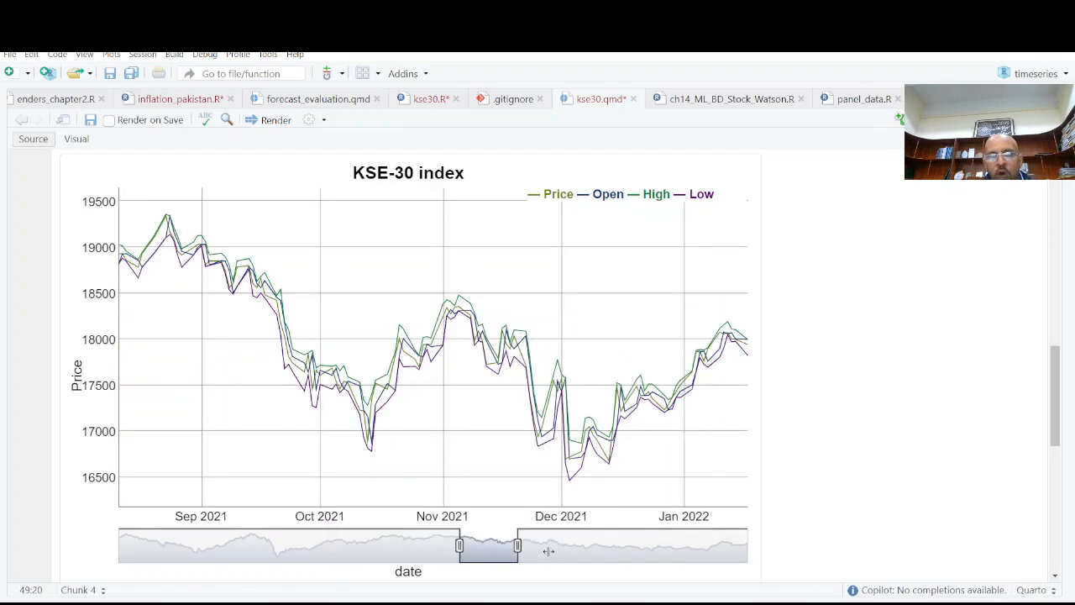
{"action": "left_click_drag", "start_coordinate": [488, 546], "coordinate": [210, 546]}
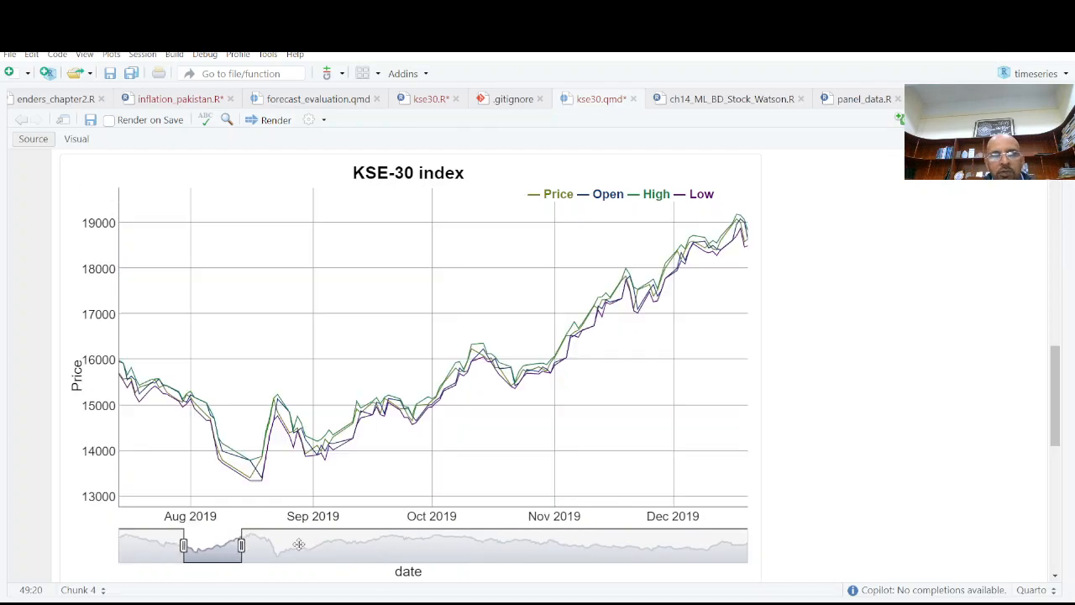
{"action": "left_click_drag", "start_coordinate": [242, 545], "coordinate": [256, 544]}
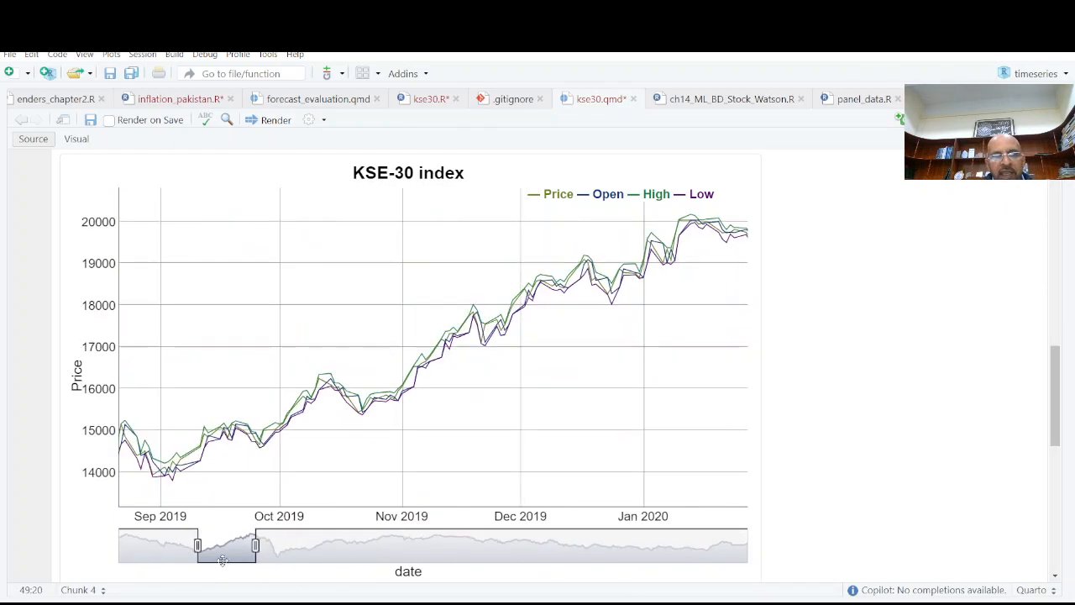
{"action": "left_click_drag", "start_coordinate": [227, 546], "coordinate": [642, 546]}
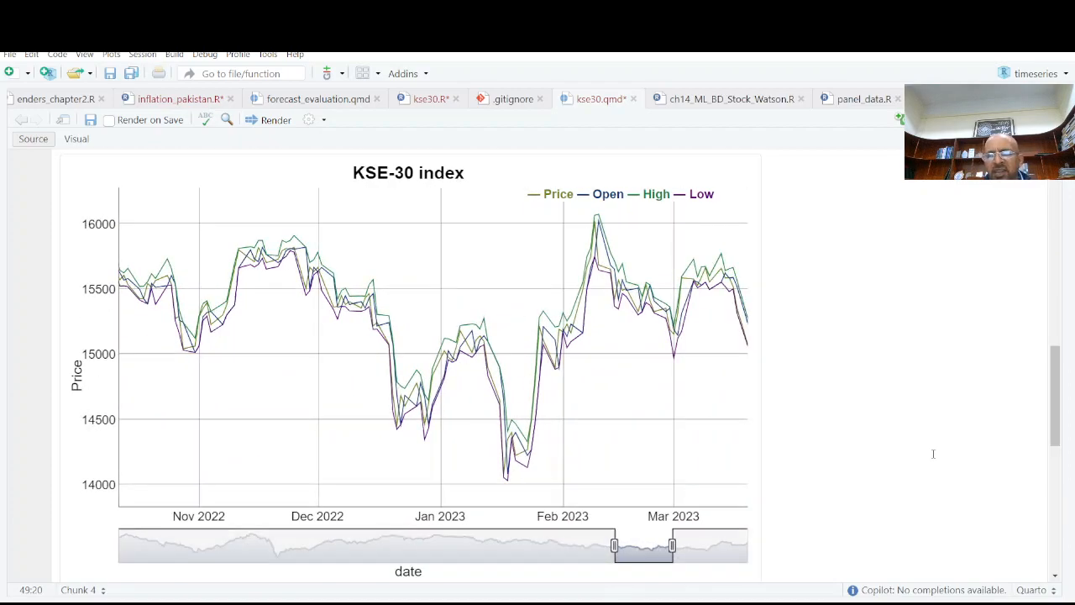
{"action": "scroll", "scroll_direction": "down", "scroll_amount": 3}
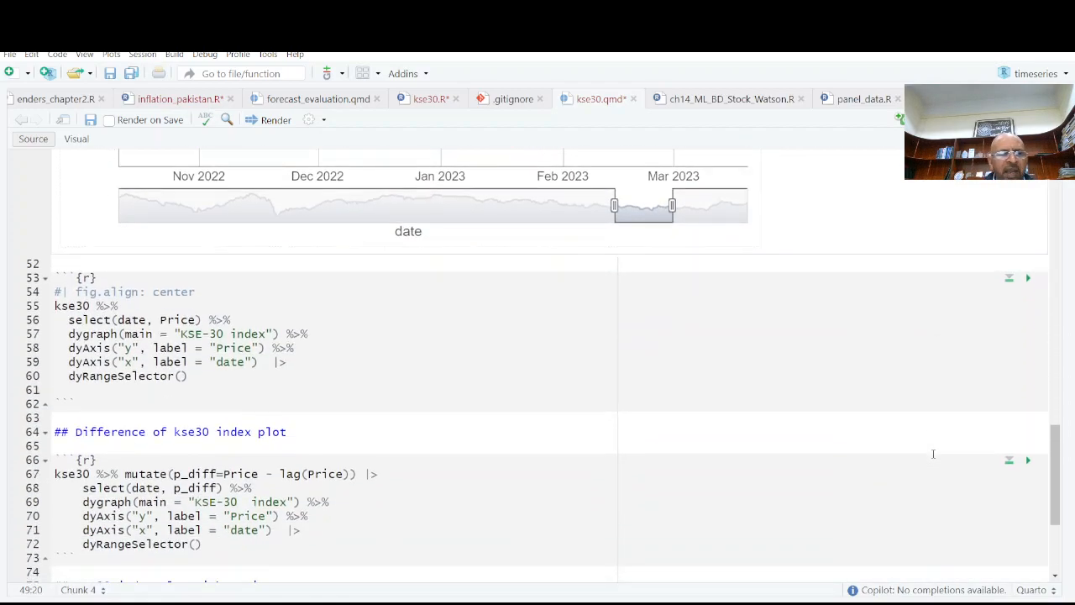
Run the Price-only KSE-30 chunk and render its dygraph inline.
{"action": "left_click", "coordinate": [309, 333]}
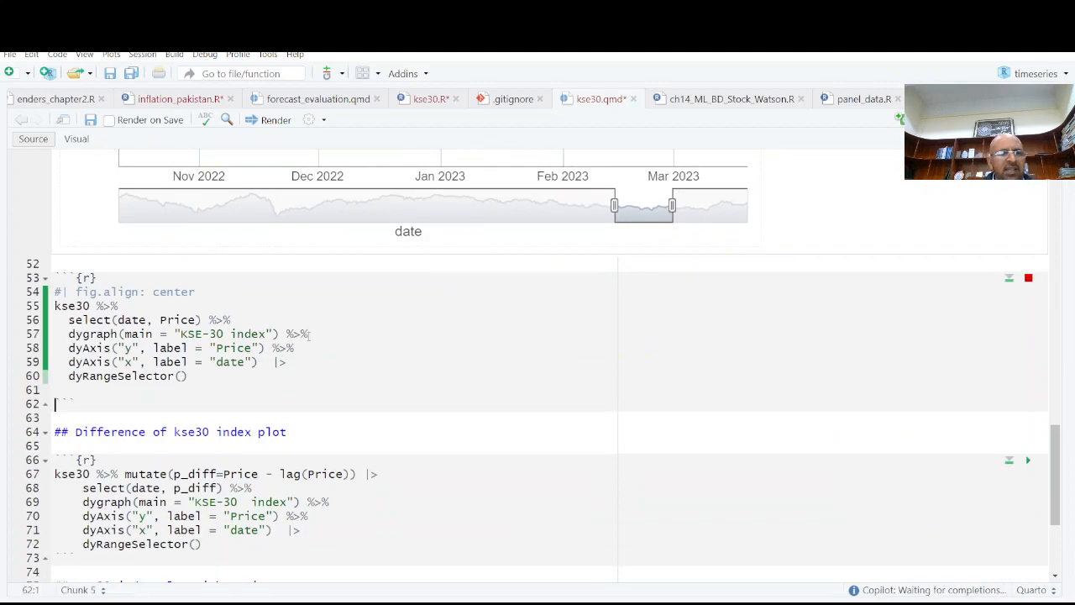
{"action": "left_click", "coordinate": [1029, 279]}
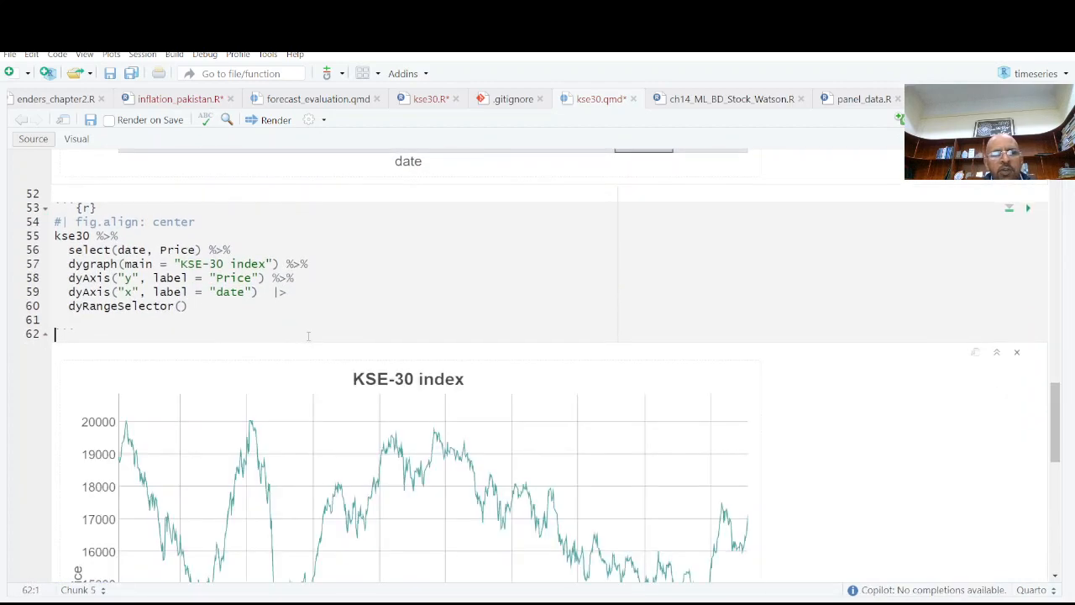
{"action": "scroll", "scroll_direction": "down", "scroll_amount": 3}
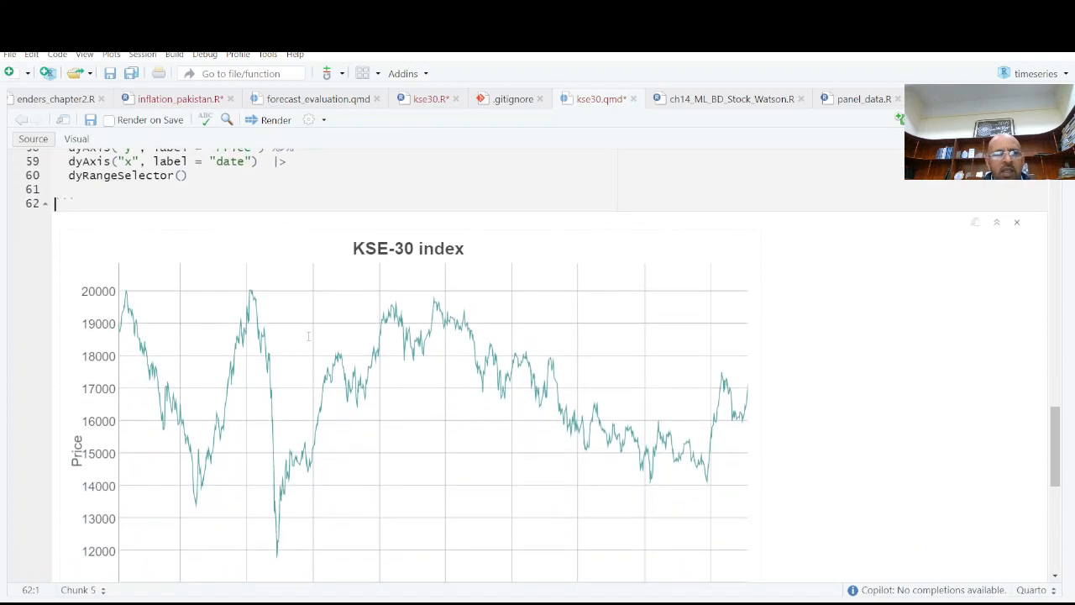
{"action": "scroll", "scroll_direction": "down", "scroll_amount": 3}
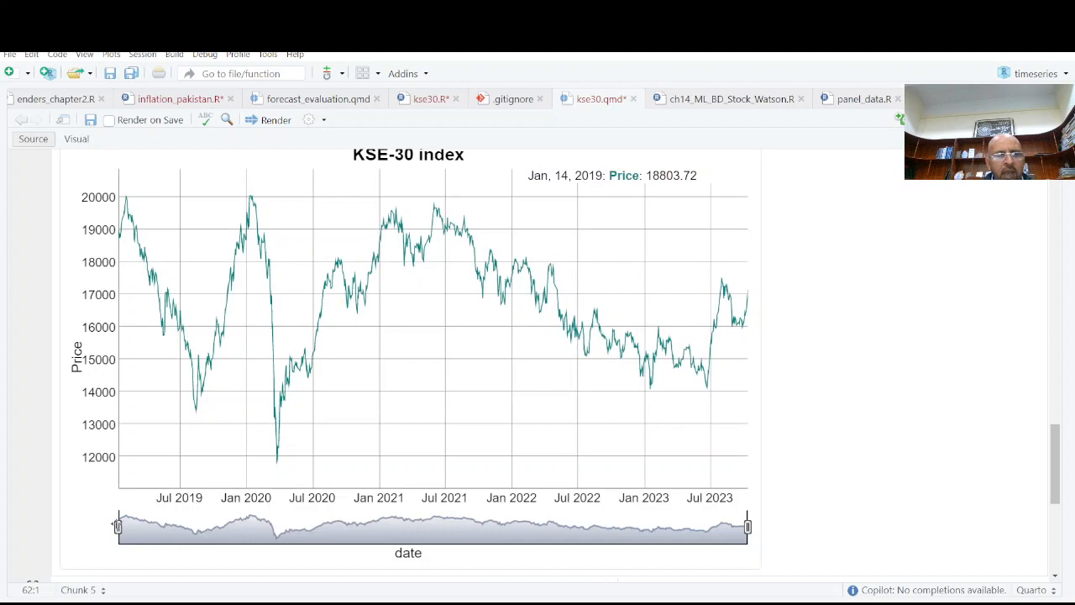
Narrow the Price chart to late 2019–early 2022, then mid-2020 through 2022.
{"action": "left_click_drag", "start_coordinate": [117, 528], "coordinate": [420, 528]}
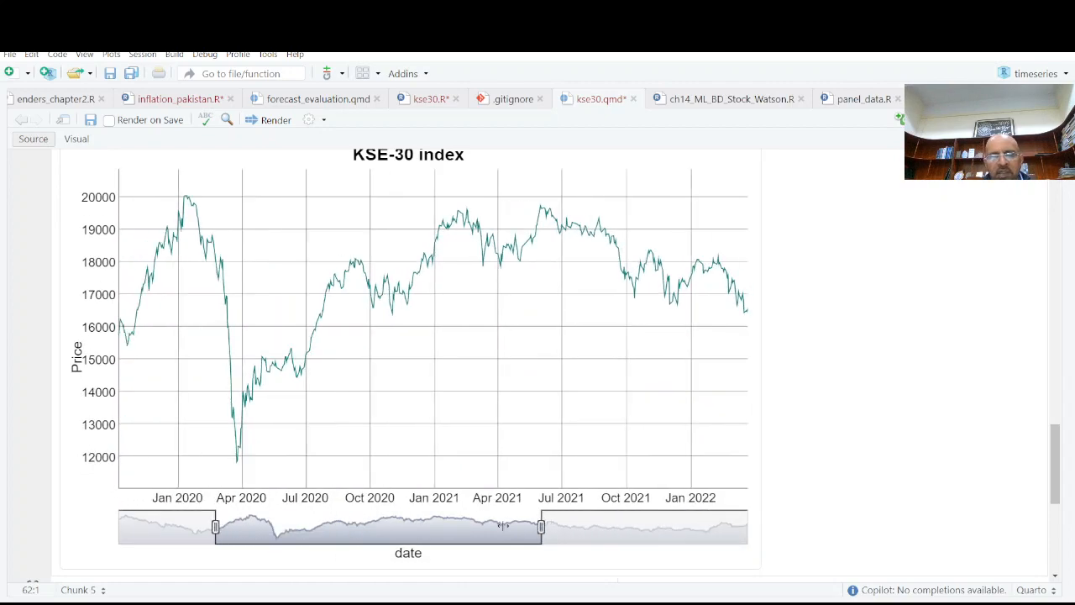
{"action": "left_click_drag", "start_coordinate": [215, 528], "coordinate": [212, 527]}
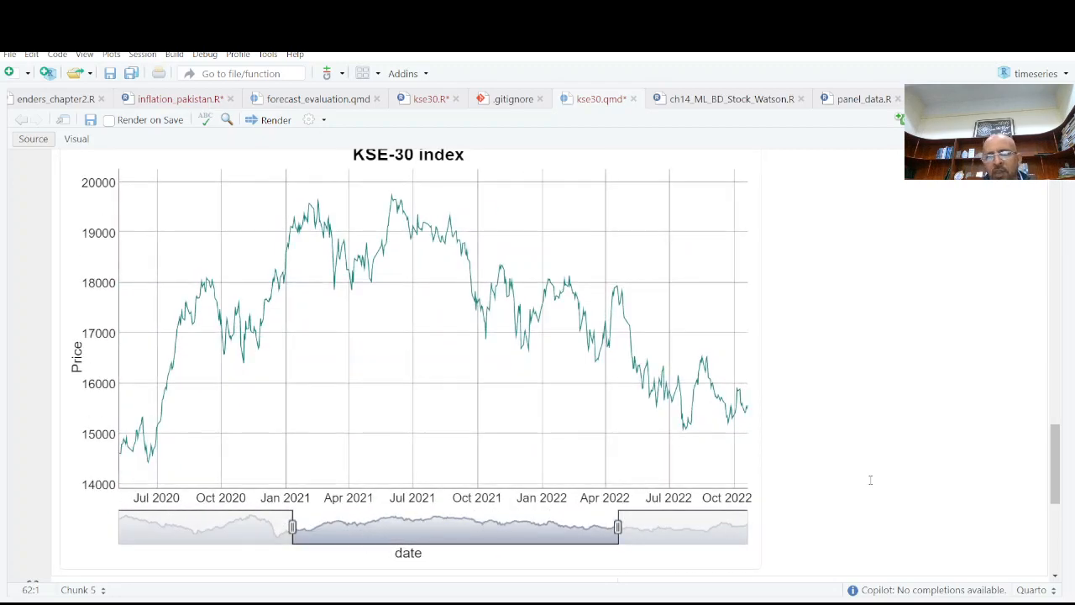
{"action": "scroll", "scroll_direction": "down", "scroll_amount": 3}
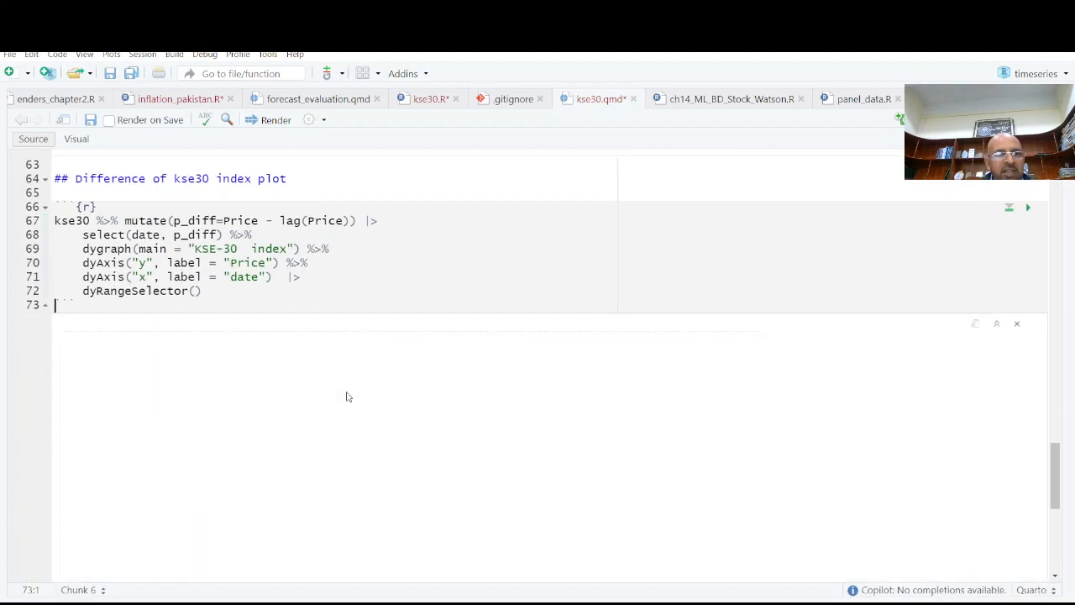
Render the daily p_diff dygraph for 2019–2023 and read its values.
{"action": "left_click", "coordinate": [1028, 208]}
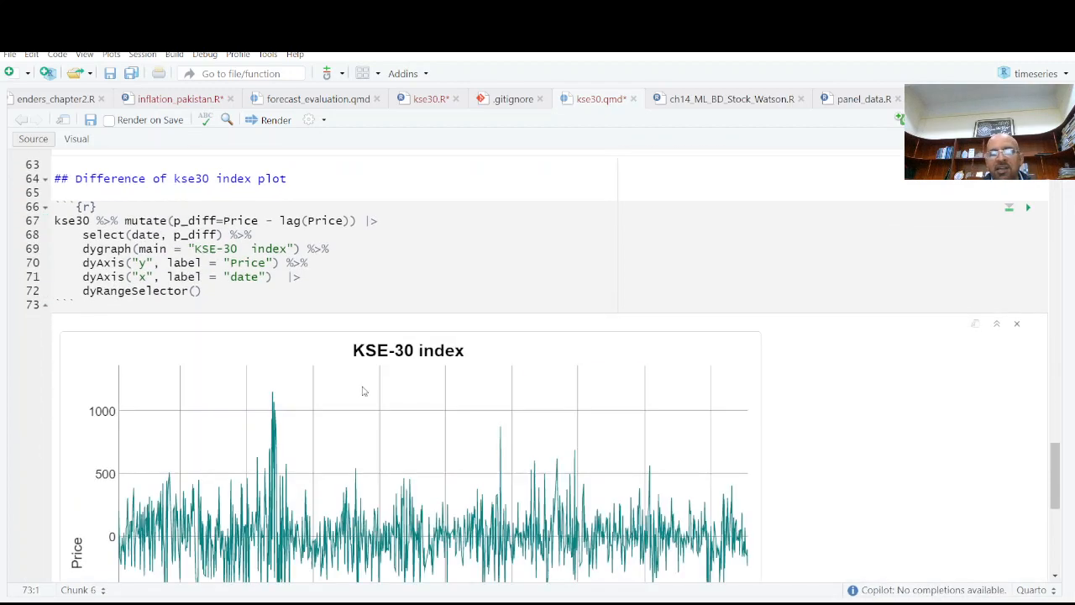
{"action": "scroll", "scroll_direction": "down", "scroll_amount": 3}
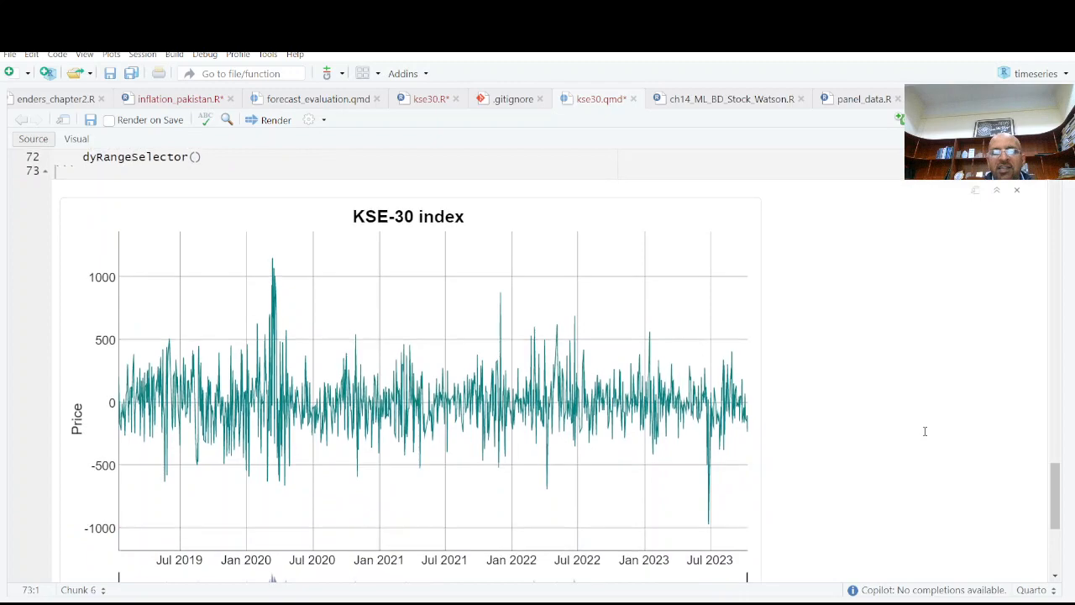
{"action": "mouse_move", "coordinate": [427, 385]}
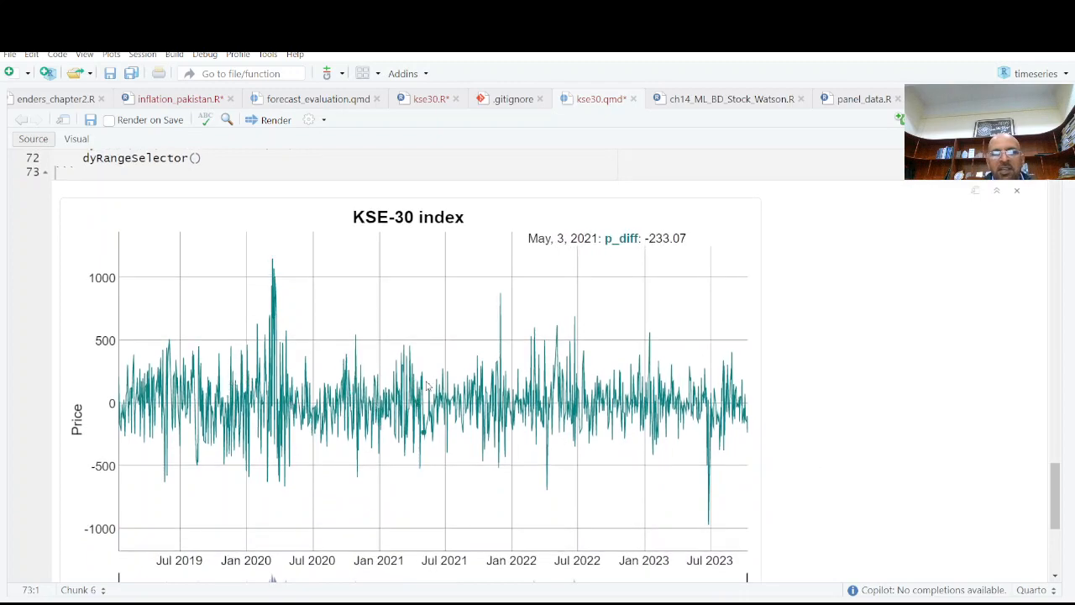
{"action": "mouse_move", "coordinate": [731, 514]}
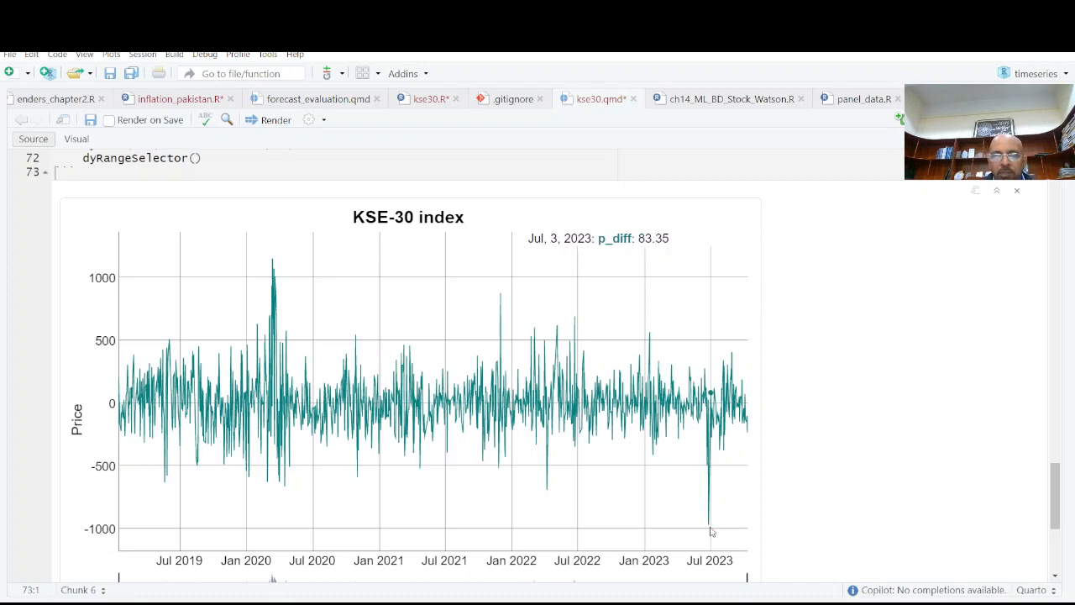
{"action": "mouse_move", "coordinate": [575, 394]}
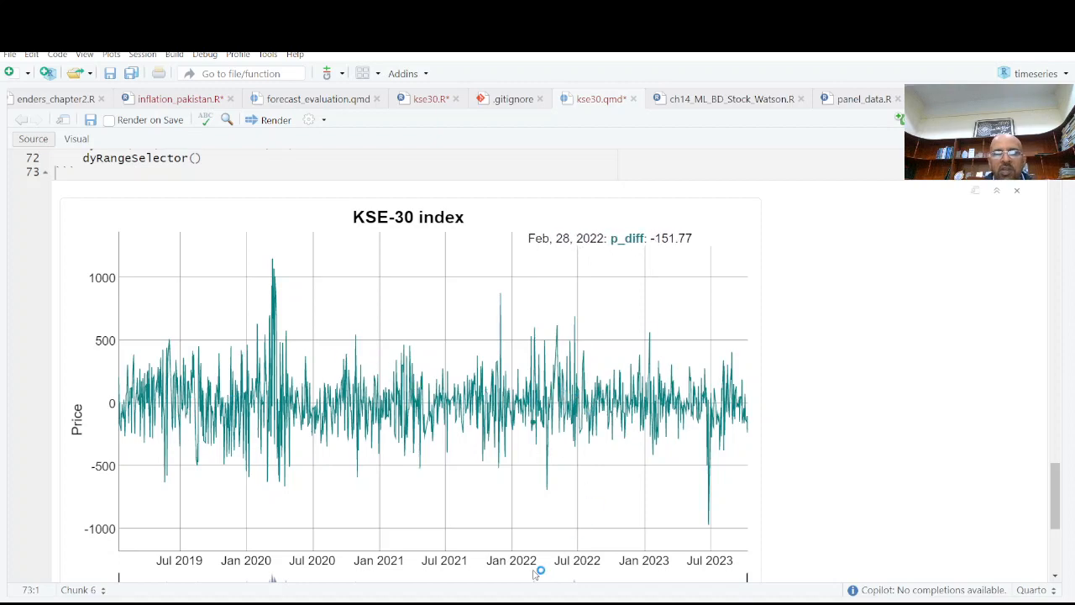
{"action": "mouse_move", "coordinate": [971, 375]}
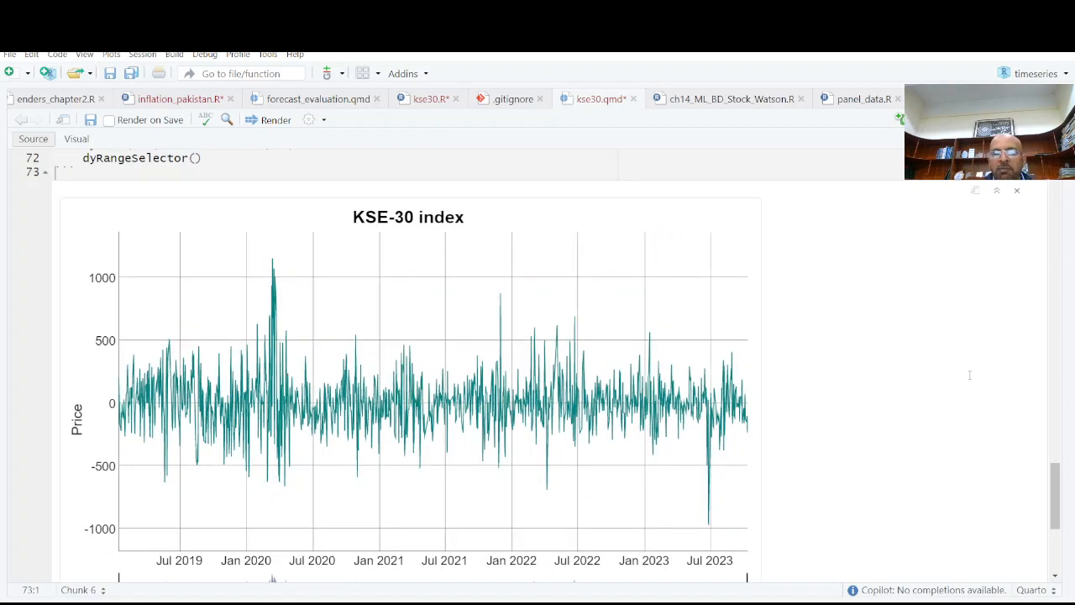
{"action": "scroll", "scroll_direction": "down", "scroll_amount": 3}
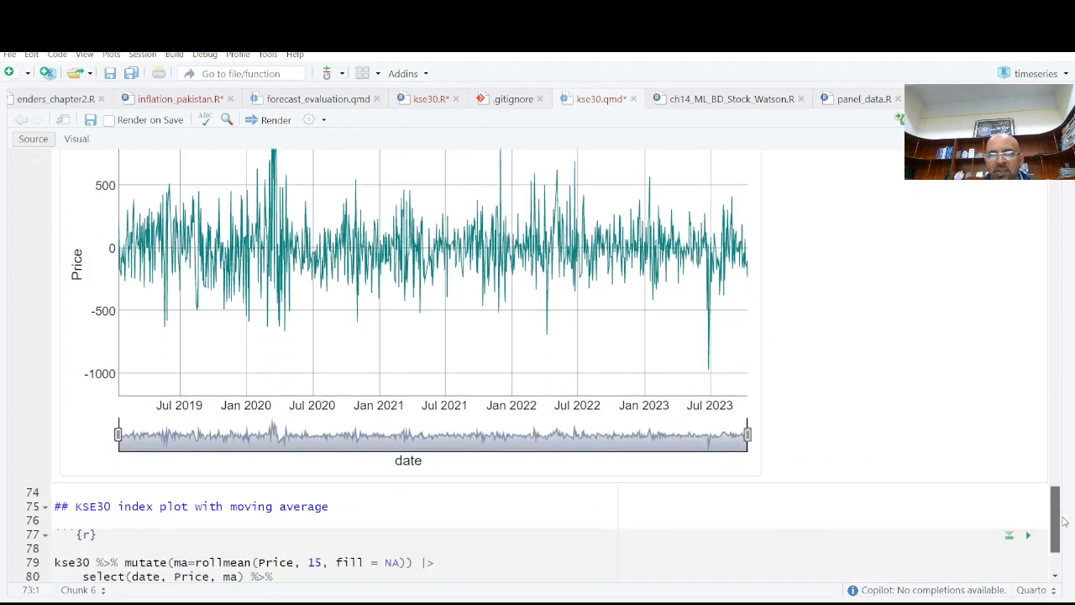
Run the moving-average chunk to plot Price with its 15-period rolling mean ma.
{"action": "scroll", "scroll_direction": "down", "scroll_amount": 3}
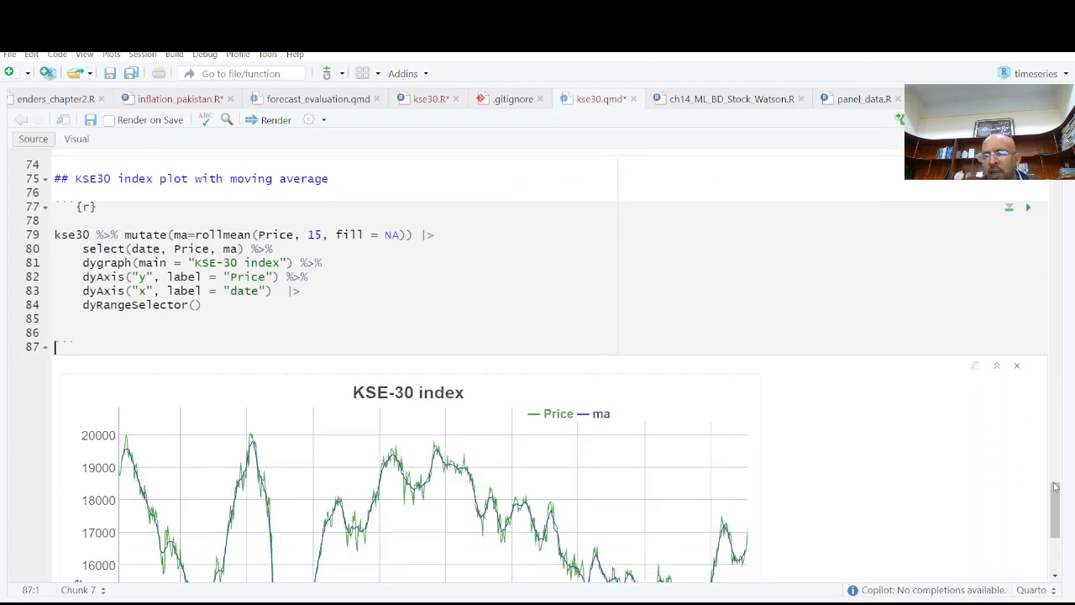
Narrow the Price-and-ma chart to late 2021 onward, then mid-2022 onward.
{"action": "scroll", "scroll_direction": "down", "scroll_amount": 3}
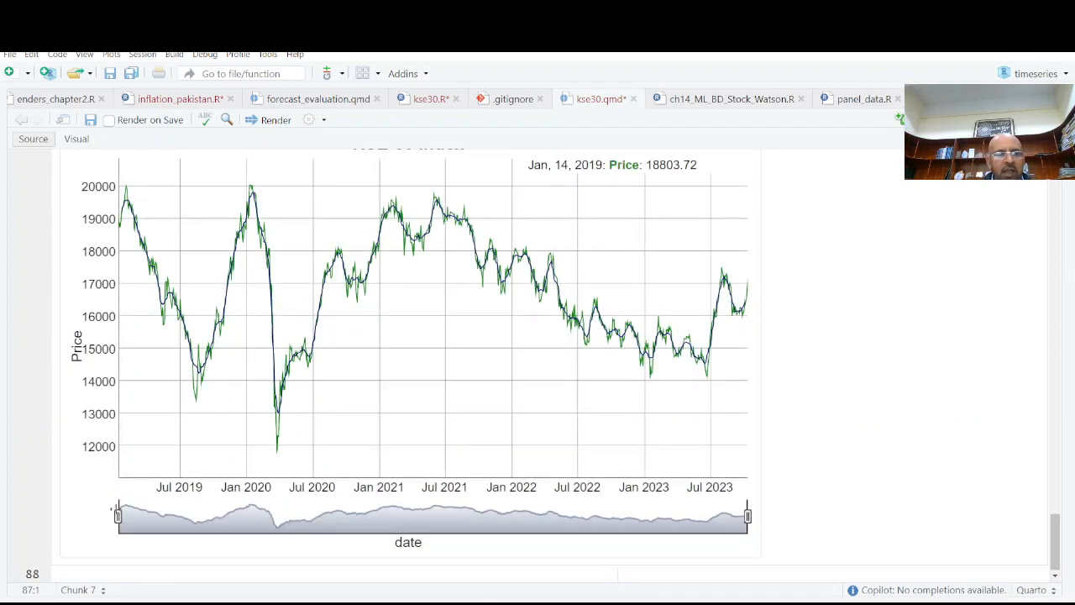
{"action": "left_click_drag", "start_coordinate": [117, 515], "coordinate": [467, 516]}
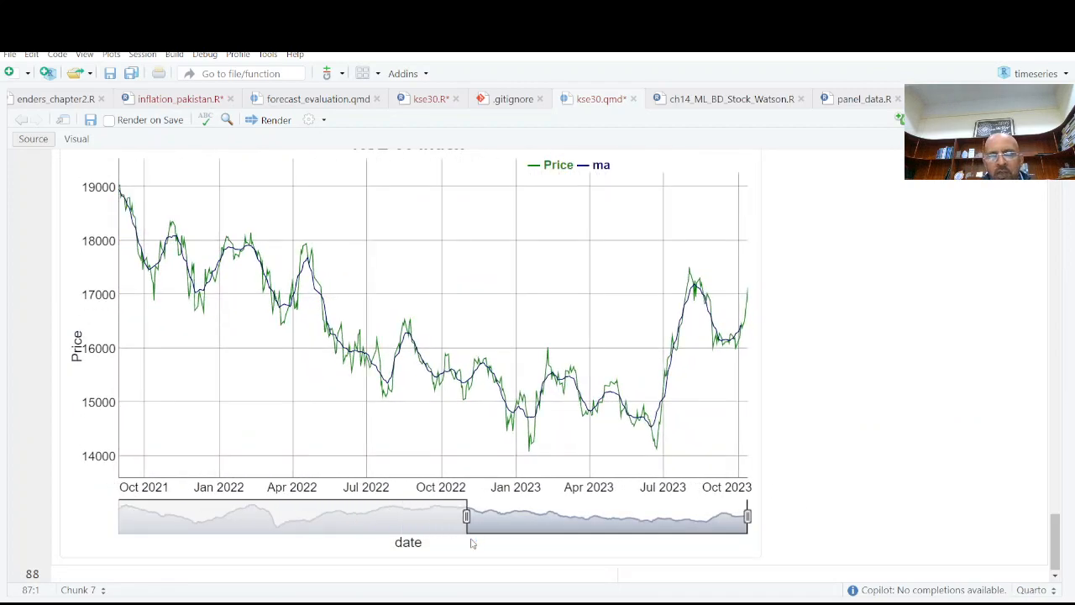
{"action": "left_click_drag", "start_coordinate": [467, 515], "coordinate": [573, 516]}
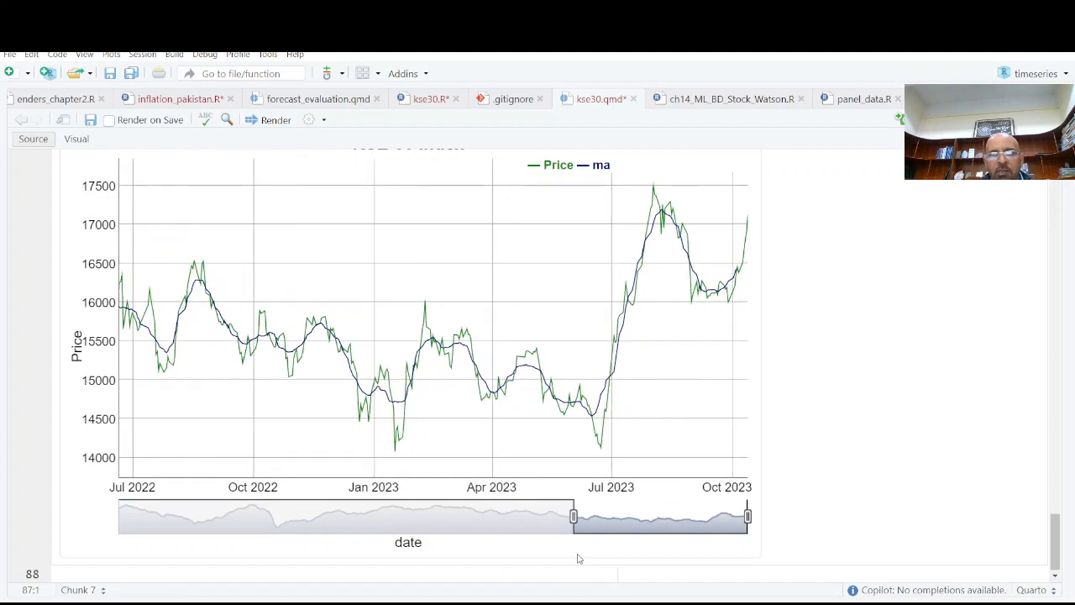
{"action": "mouse_move", "coordinate": [710, 289]}
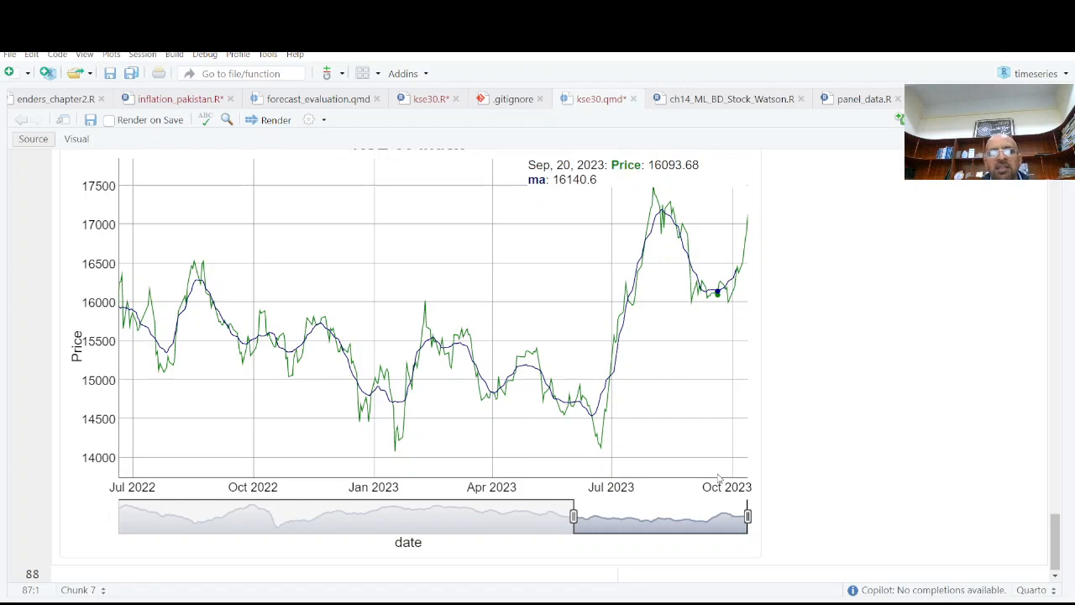
{"action": "mouse_move", "coordinate": [724, 474]}
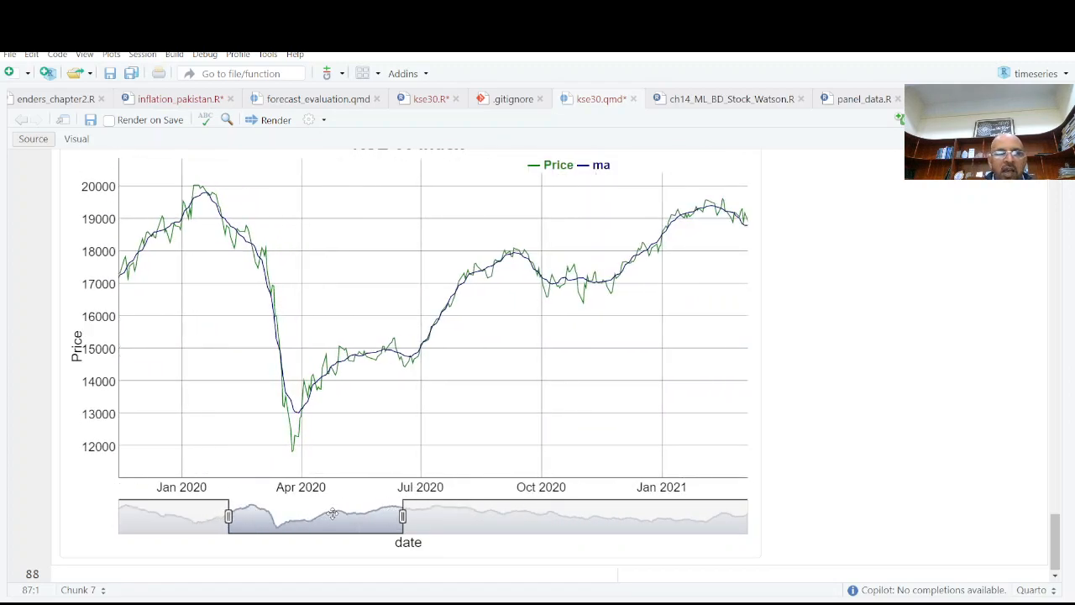
Shift the window to early 2020–2021, settling on mid-2020 through mid-2021.
{"action": "left_click_drag", "start_coordinate": [316, 518], "coordinate": [353, 518]}
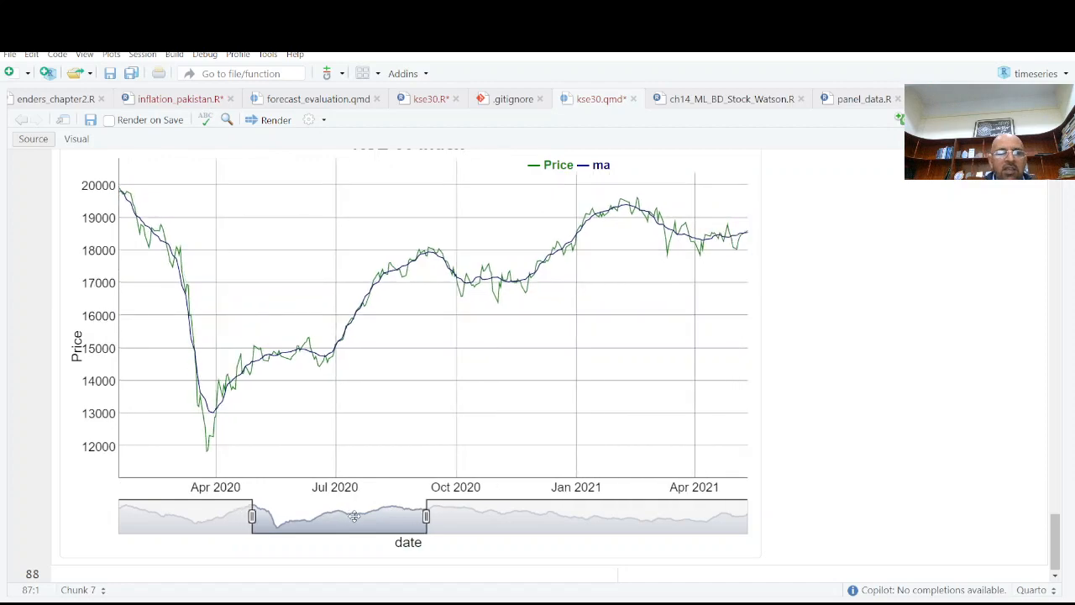
{"action": "mouse_move", "coordinate": [465, 277]}
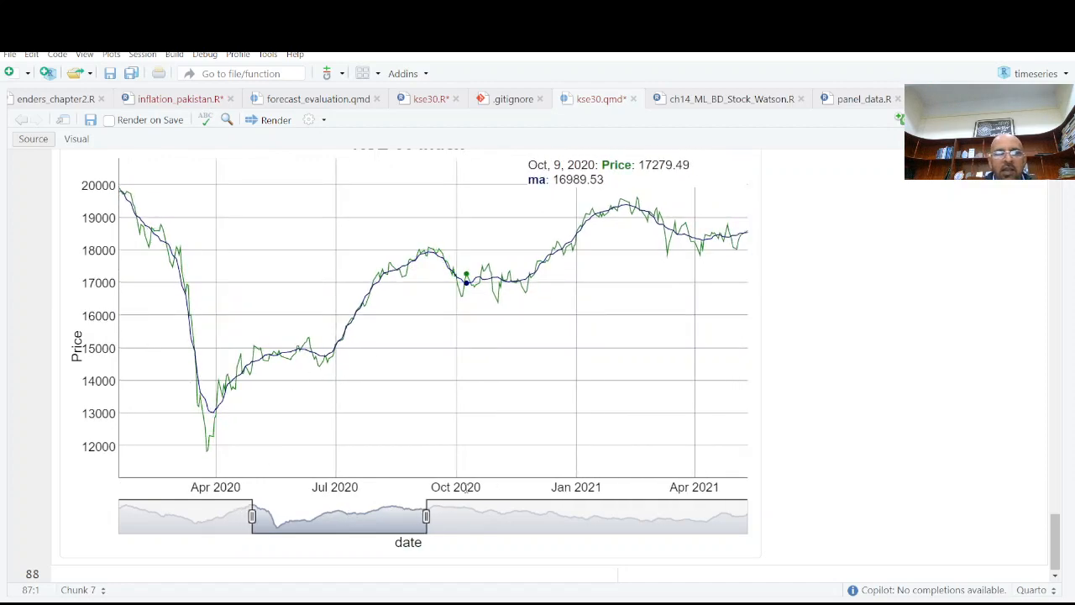
{"action": "left_click_drag", "start_coordinate": [427, 516], "coordinate": [464, 516]}
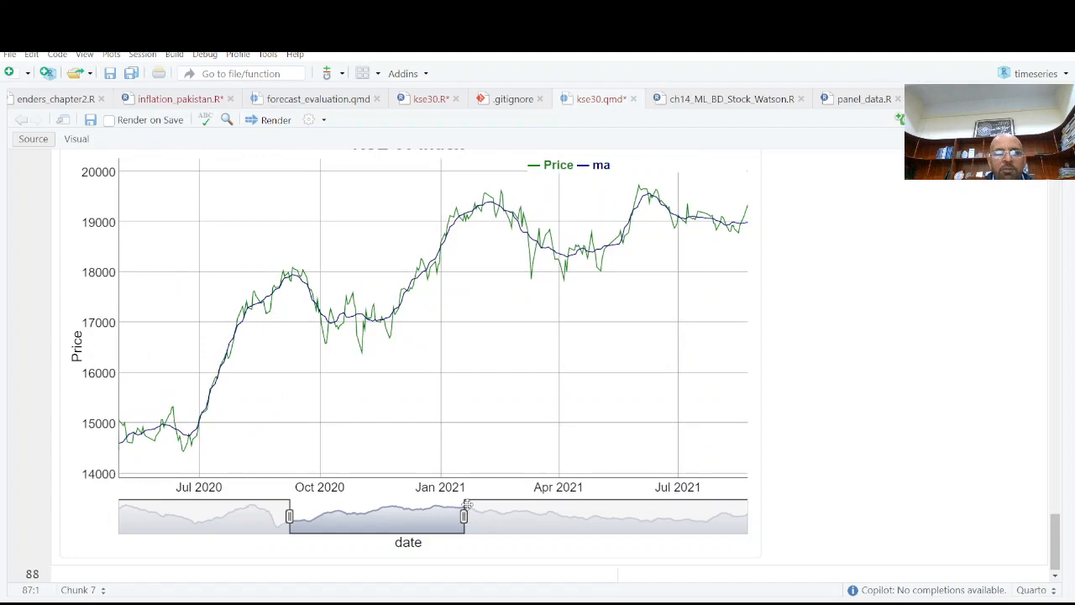
{"action": "left_click_drag", "start_coordinate": [467, 518], "coordinate": [467, 517]}
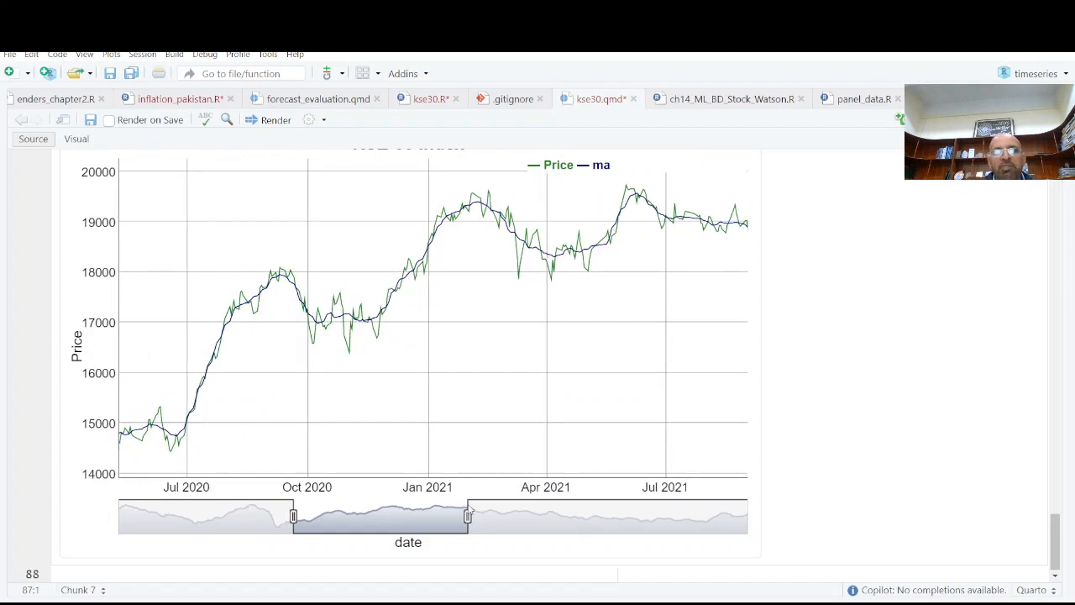